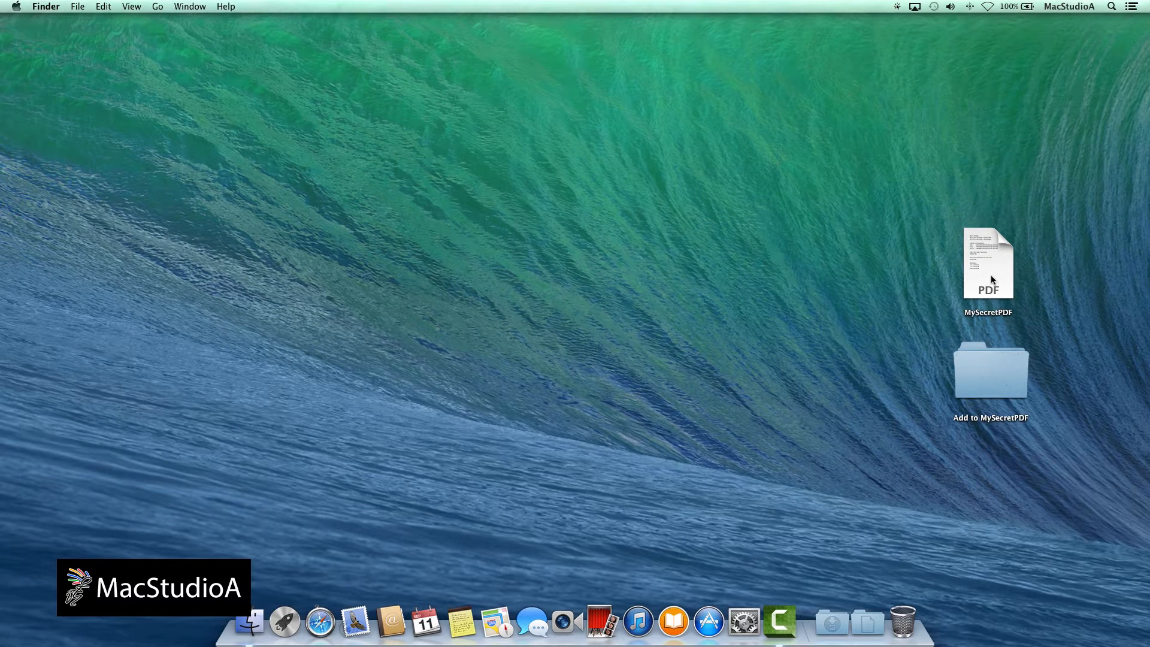
- Quick Look the MySecretPDF file on the desktop to view its contents
click(989, 263)
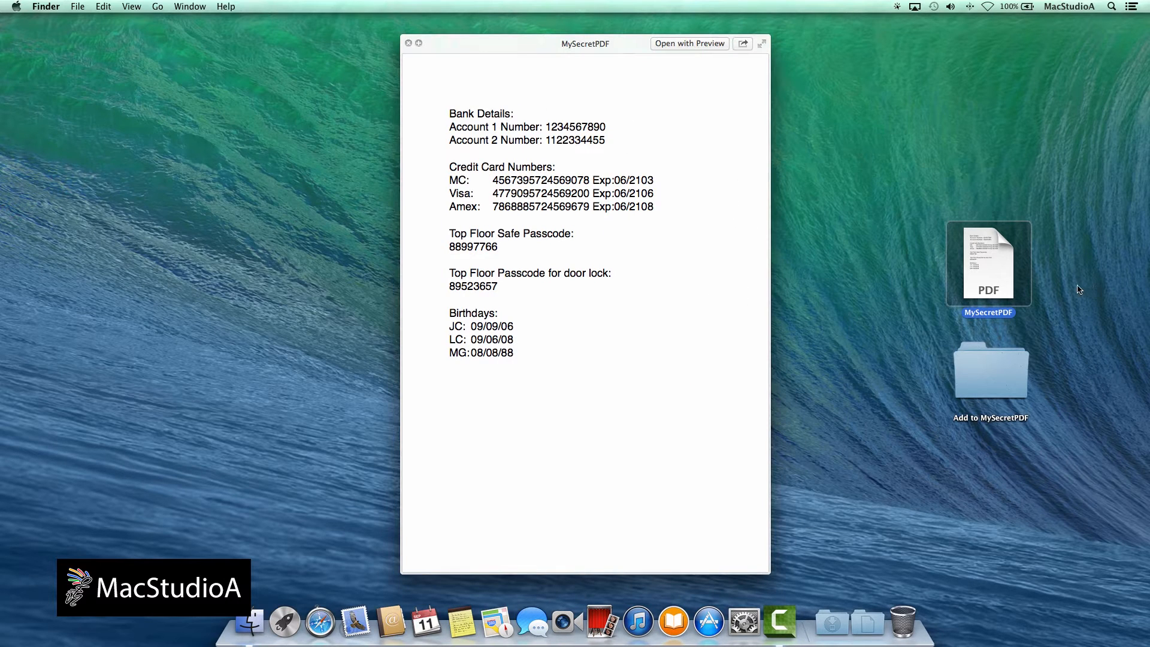
mouse_move(785, 133)
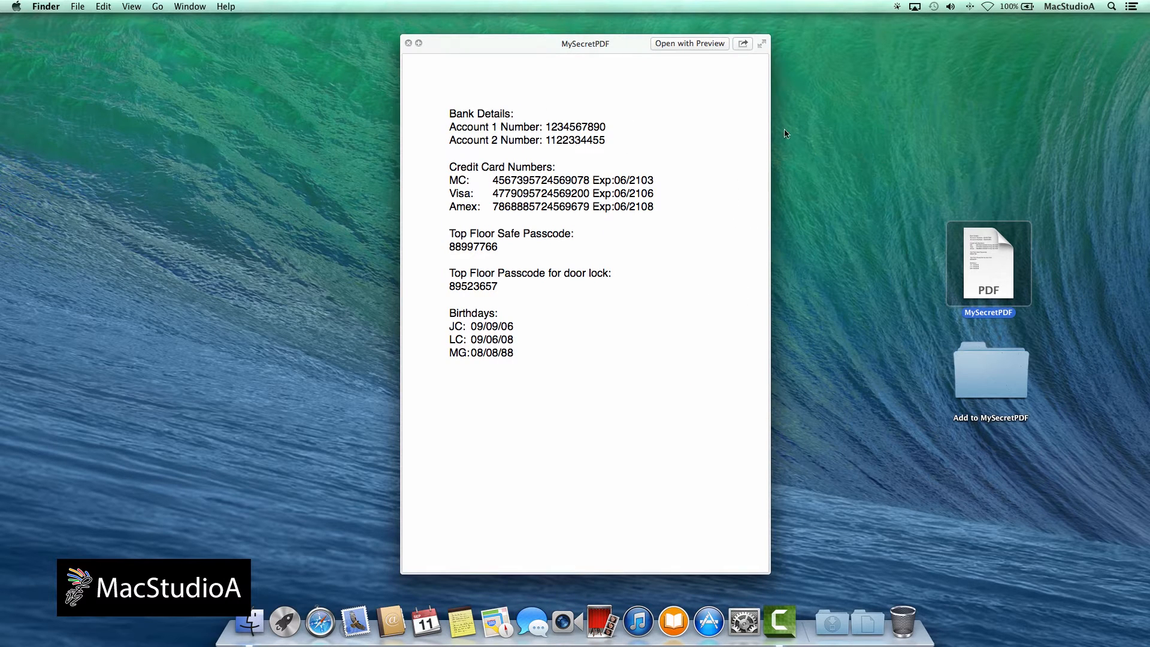
mouse_move(690, 43)
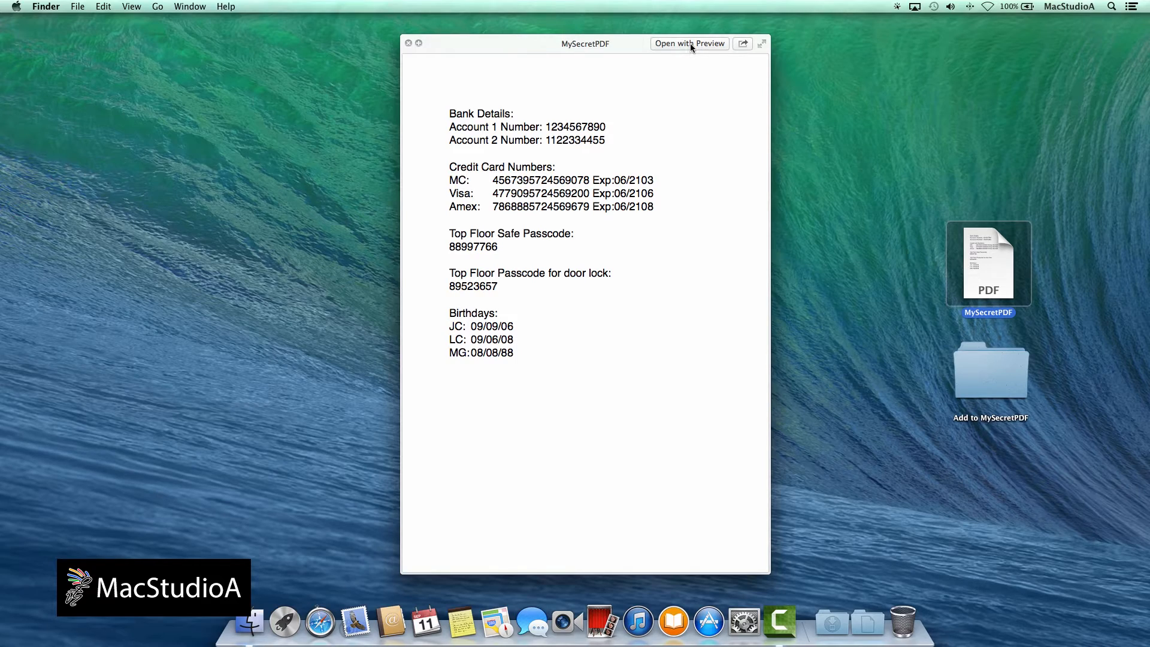
- Open MySecretPDF in Preview and show the Thumbnails sidebar beside the page
click(687, 43)
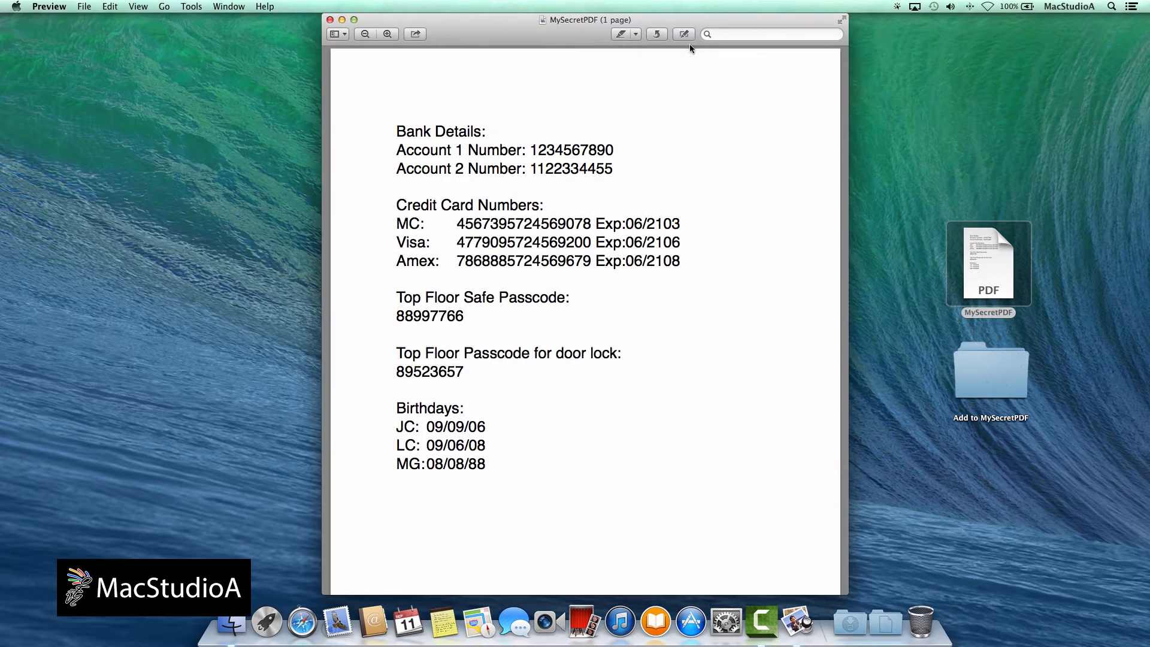
click(352, 20)
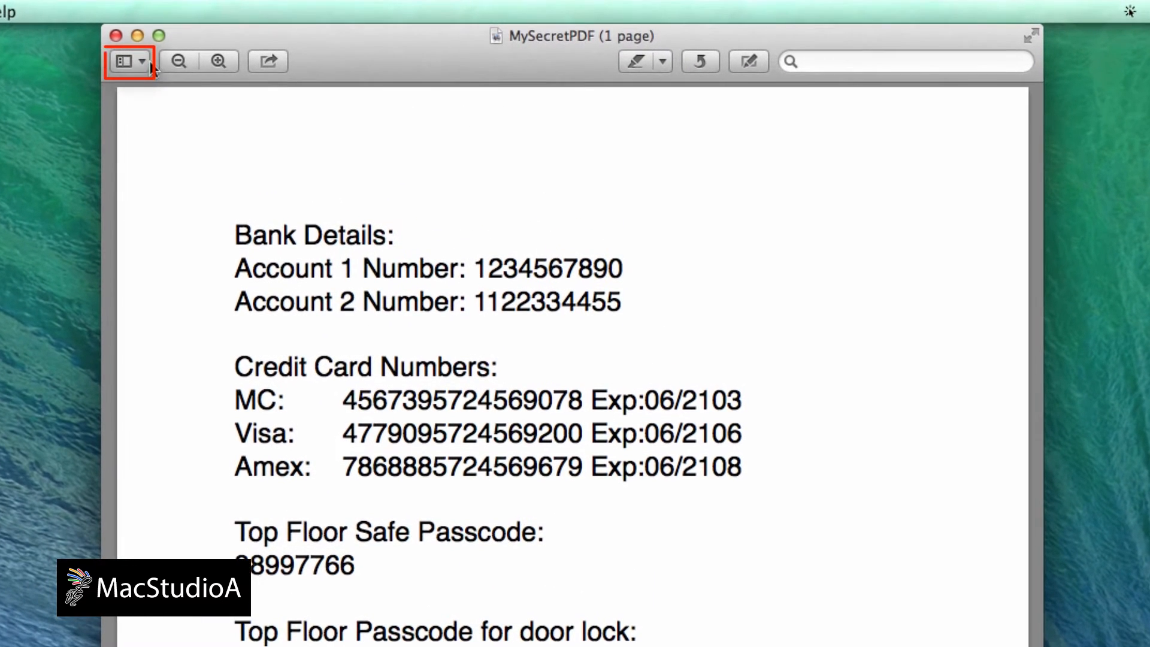
click(143, 61)
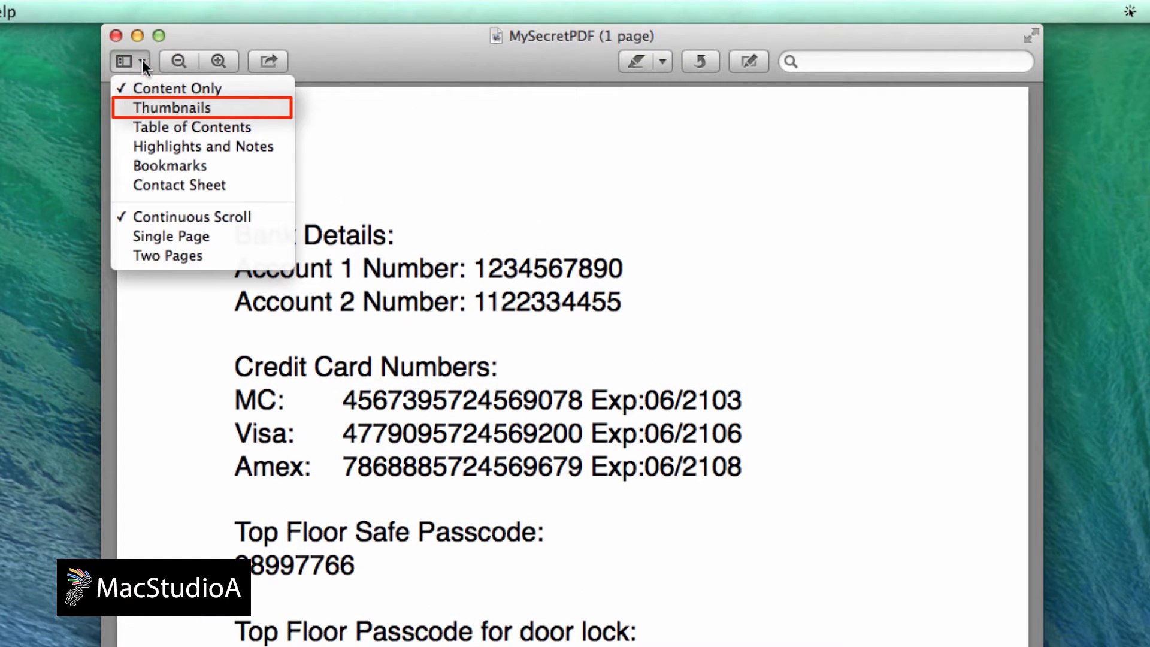
mouse_move(170, 106)
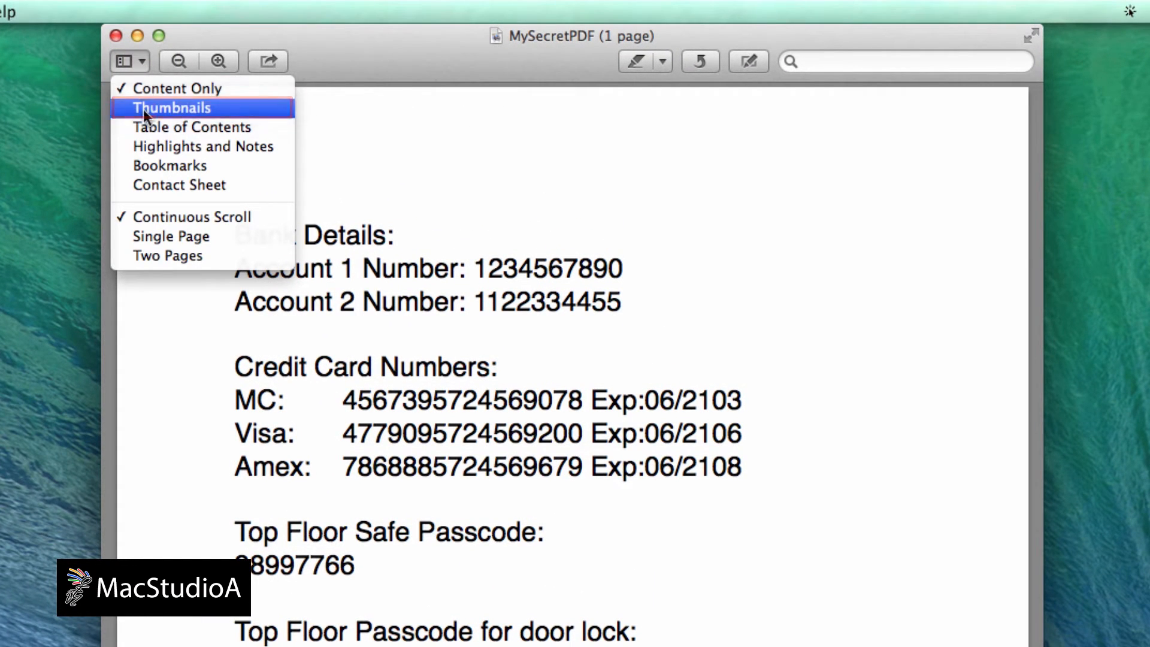
click(170, 107)
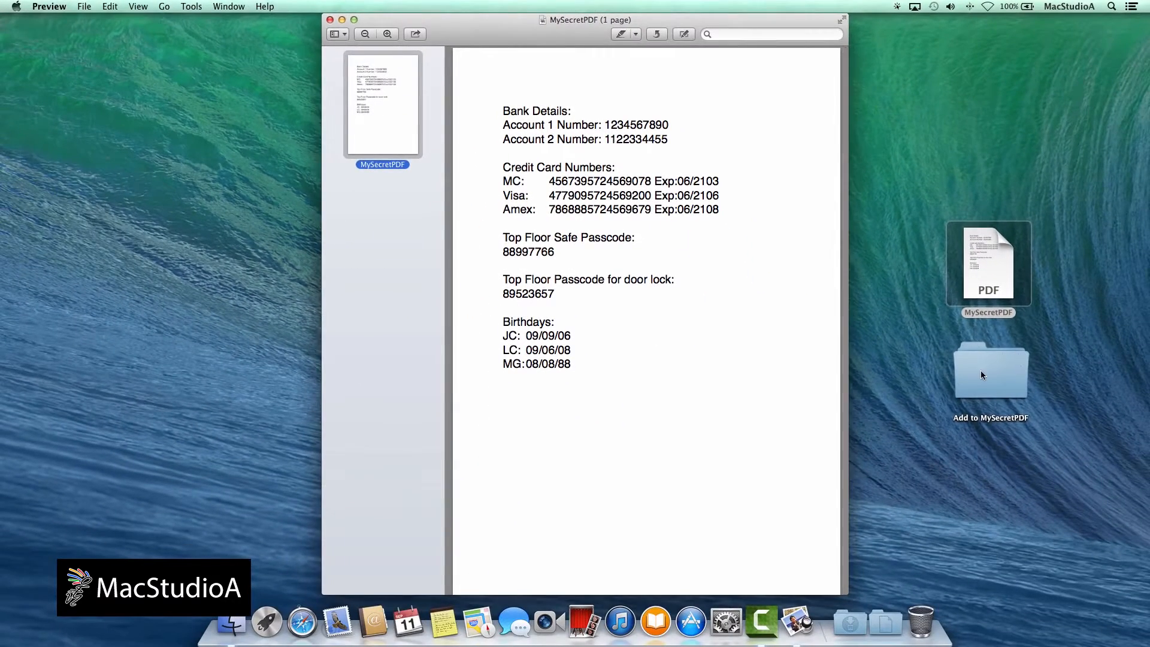
- Add FW4 Form.pdf and Tresure.JPG from the extra-files folder, then return to the MySecretPDF page
double_click(990, 370)
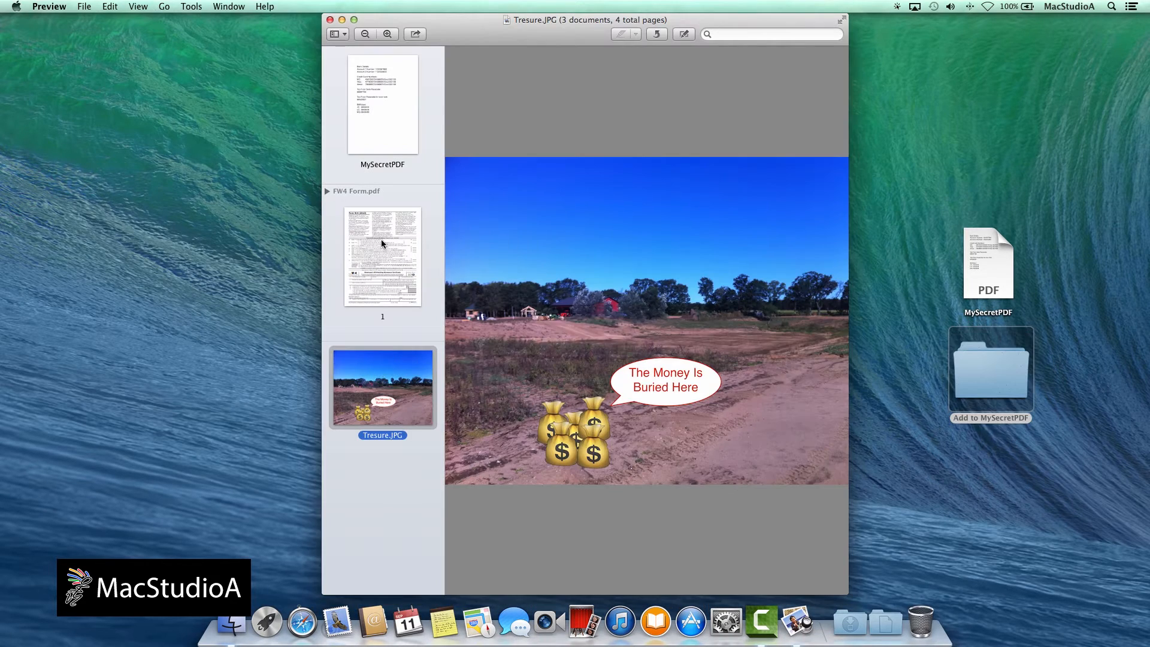
click(382, 104)
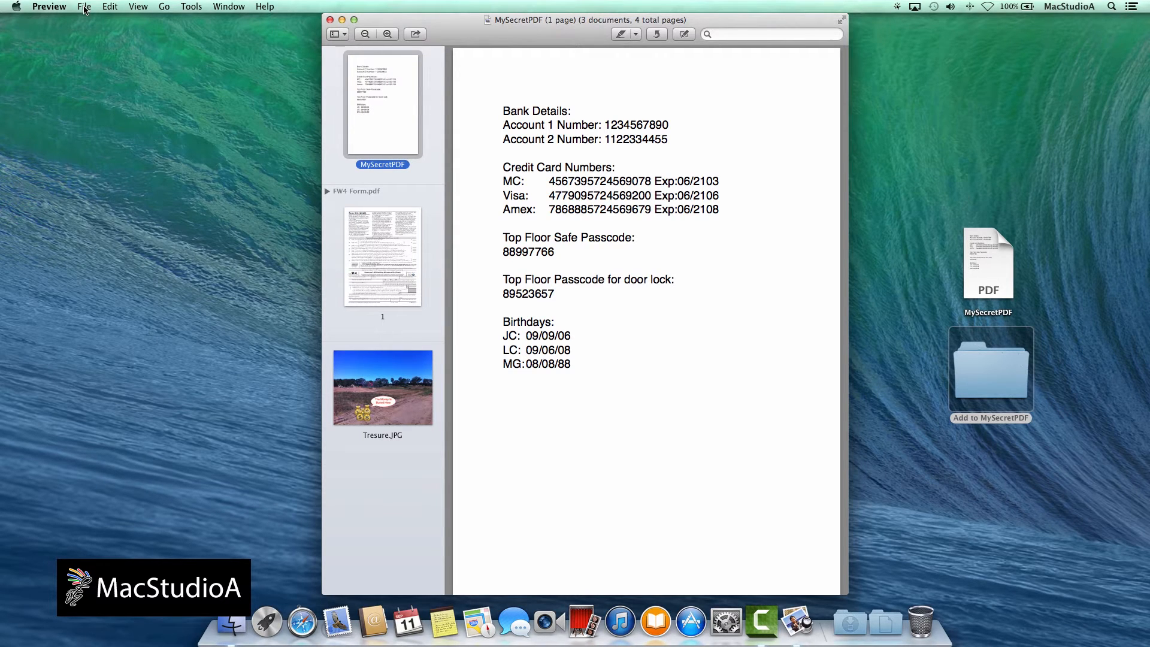
- Bring up the Print dialog for the combined document with its PDF output choices listed
click(84, 6)
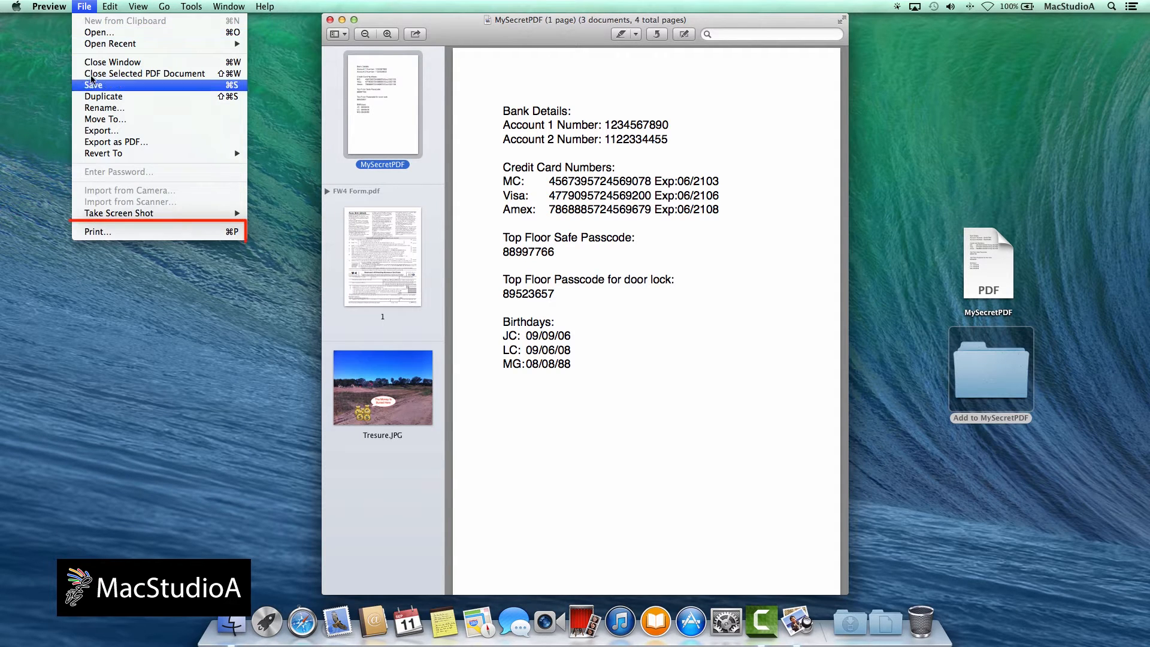
mouse_move(97, 231)
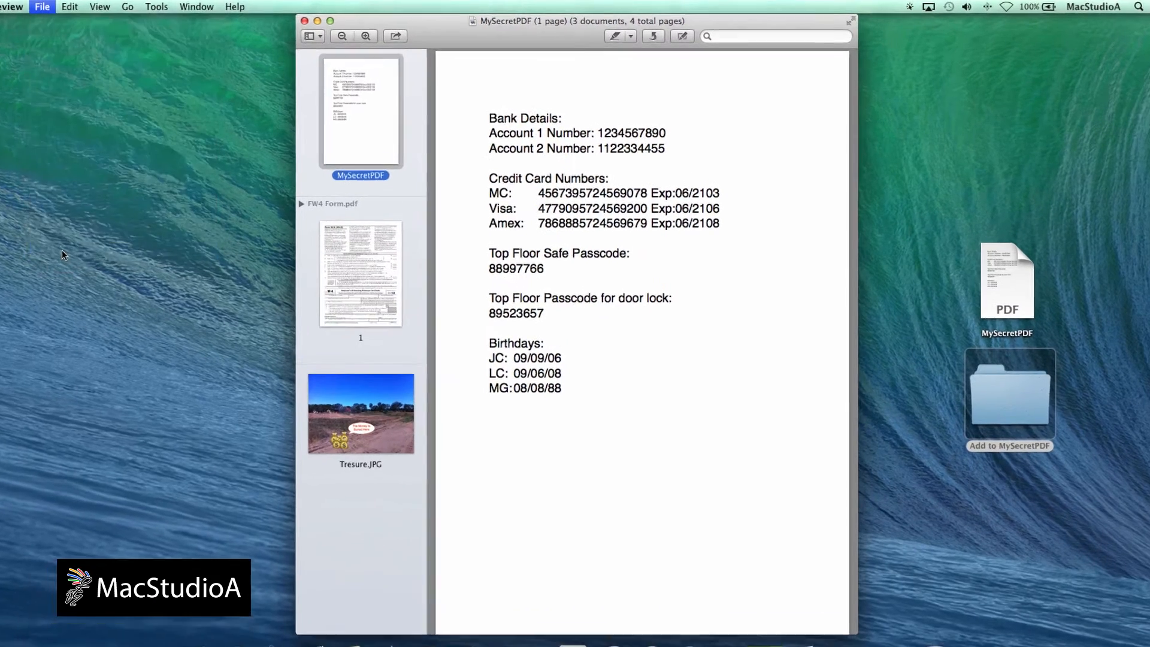
click(41, 7)
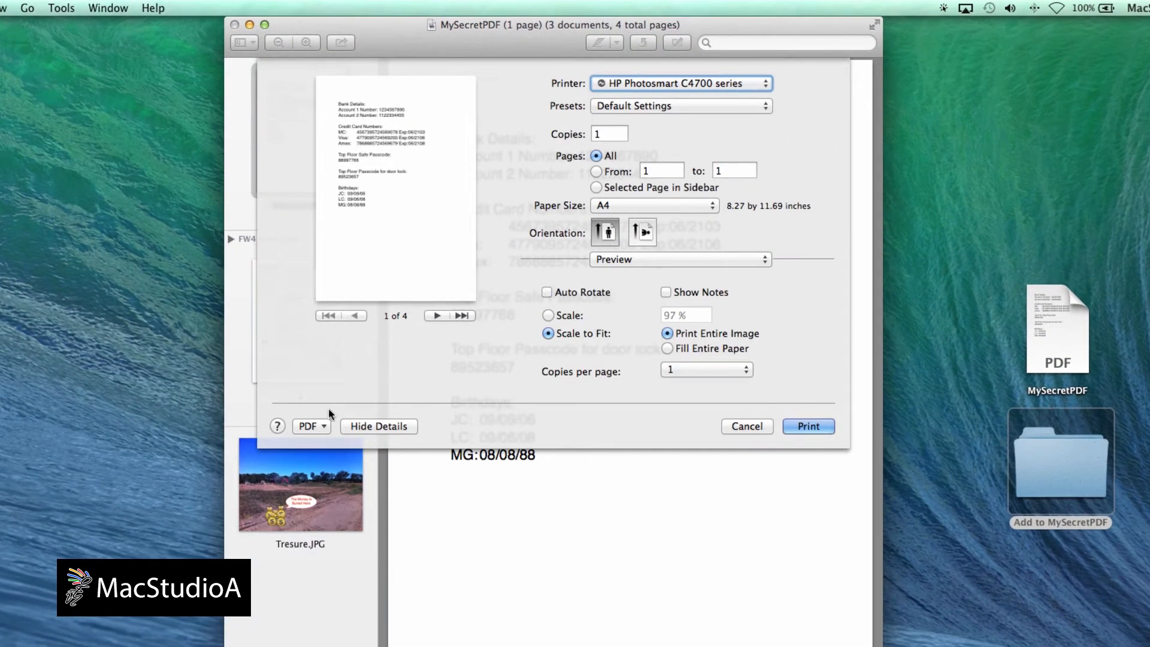
click(311, 427)
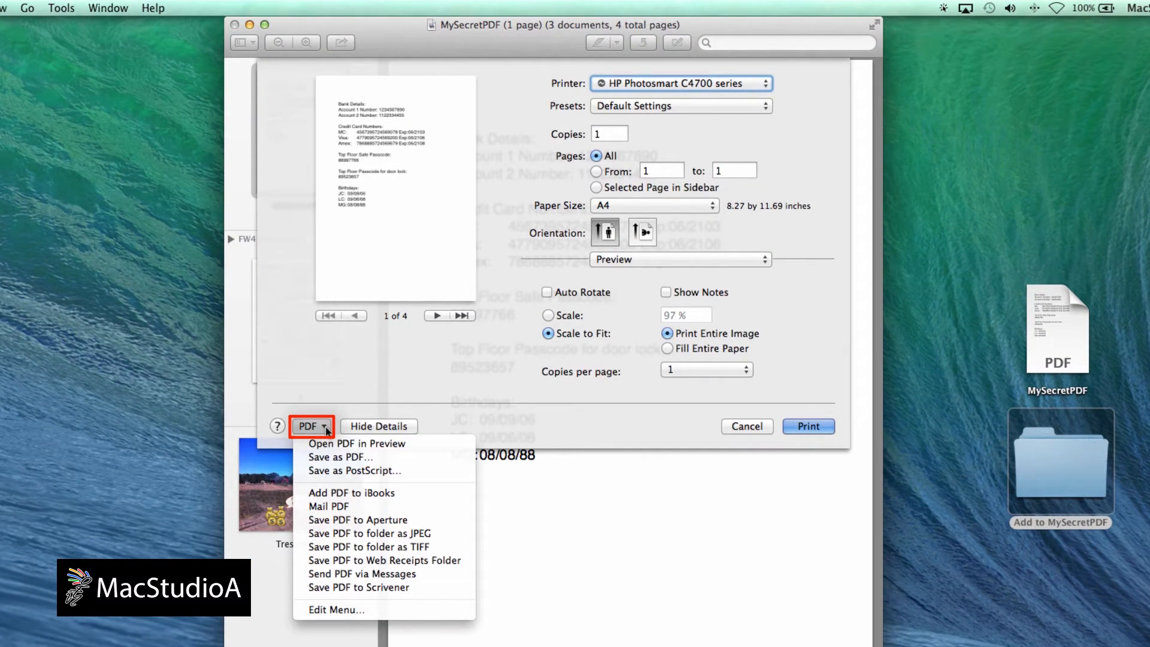
mouse_move(339, 456)
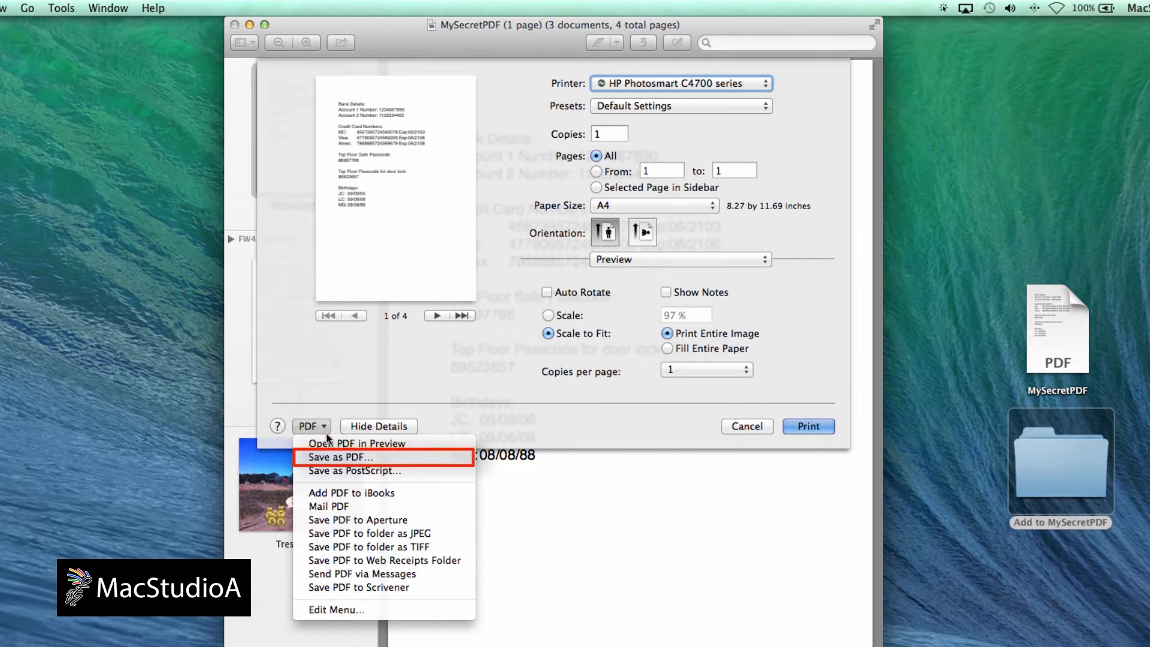
mouse_move(341, 456)
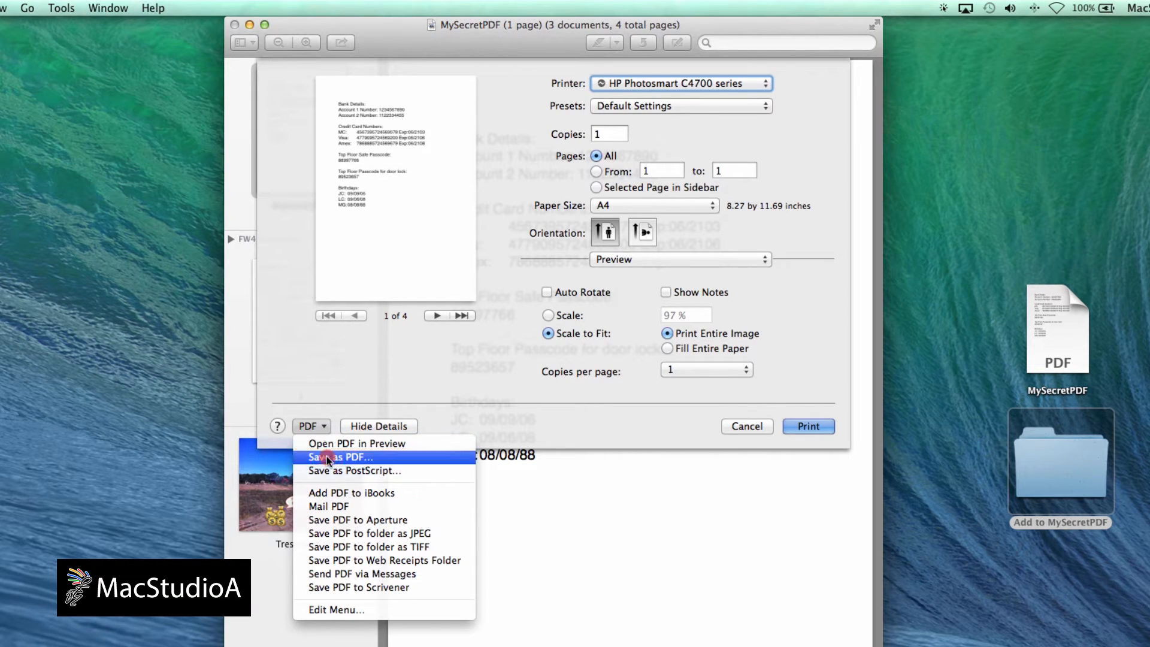
- Choose Save as PDF and require a password to open the document in Security Options
click(342, 456)
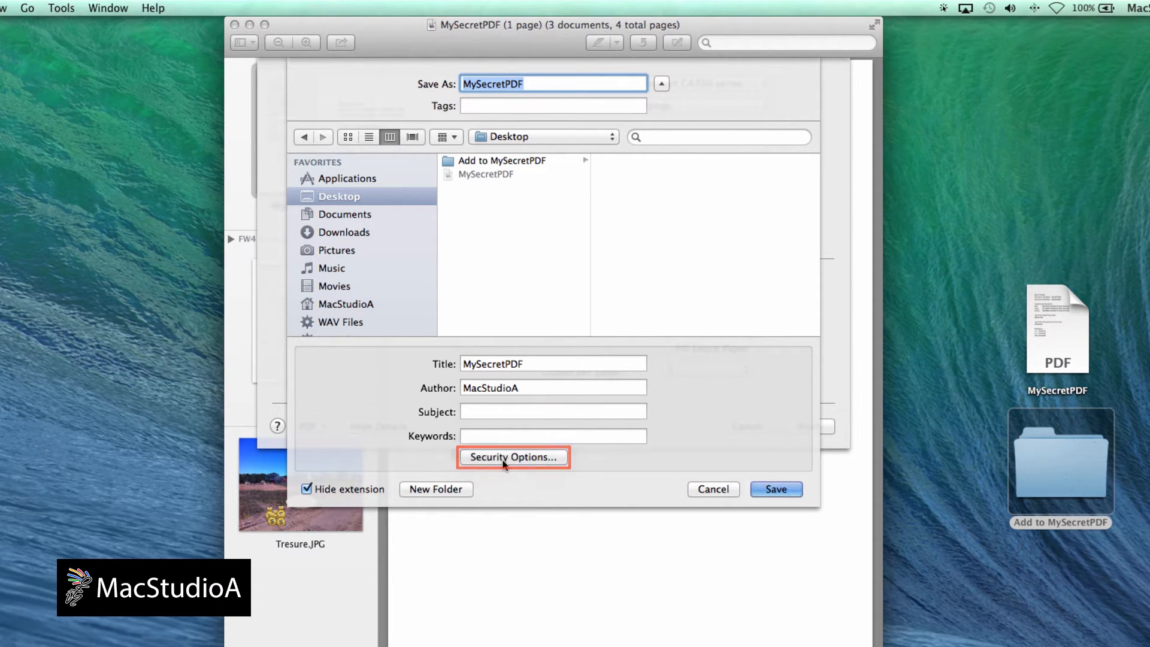
click(513, 457)
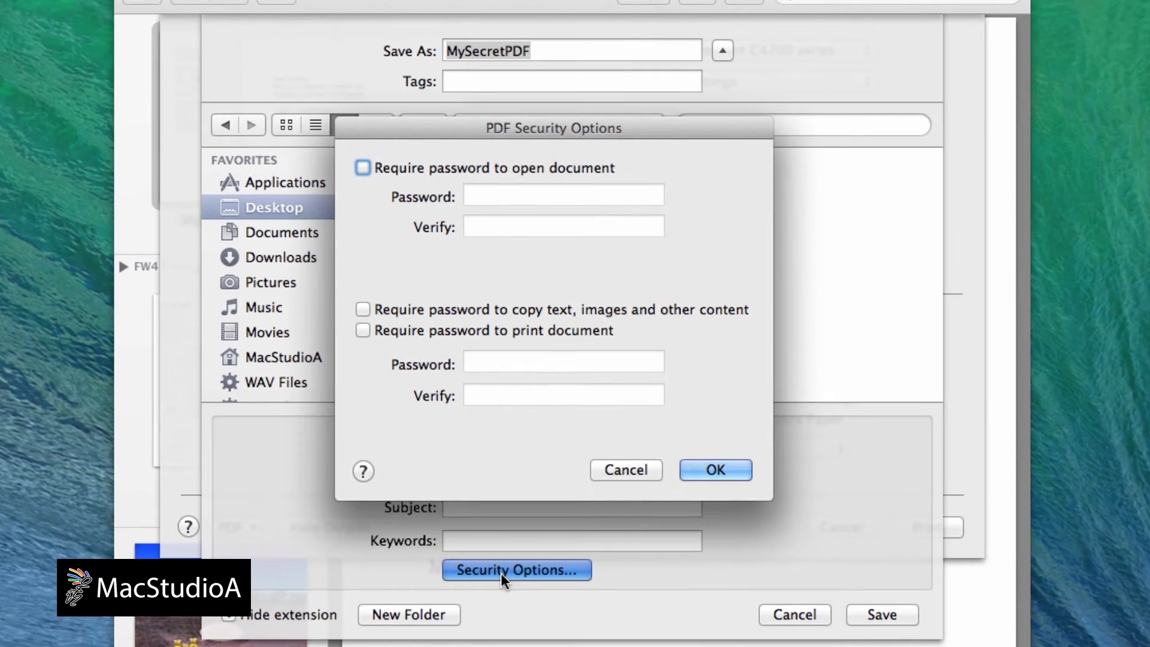
mouse_move(436, 448)
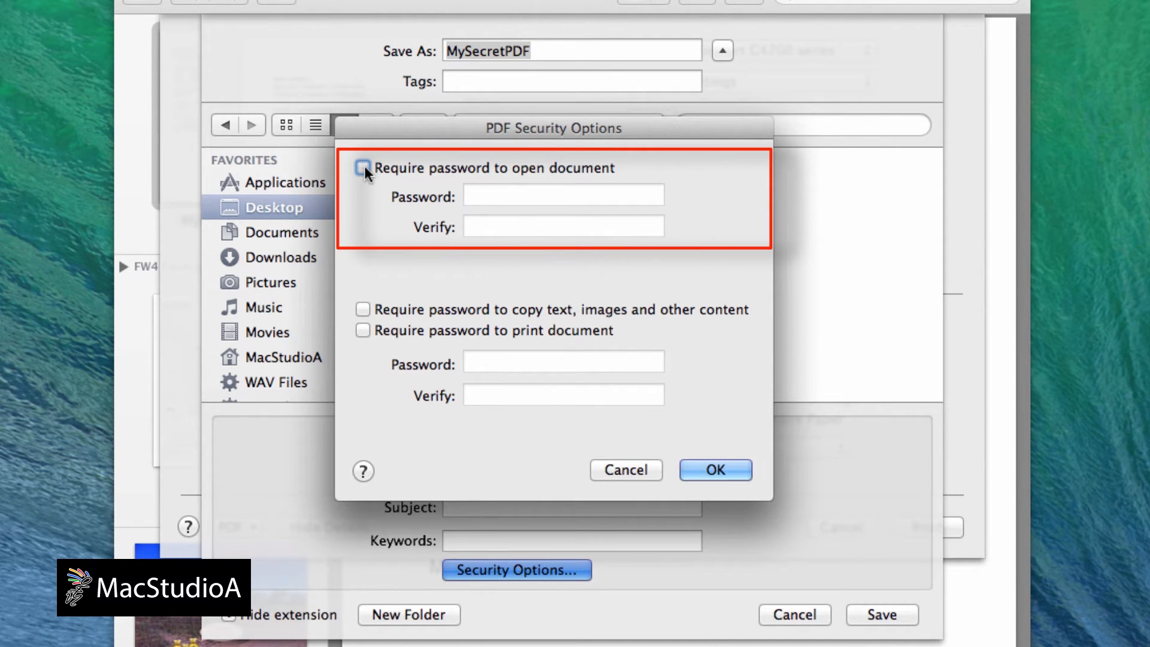
click(362, 168)
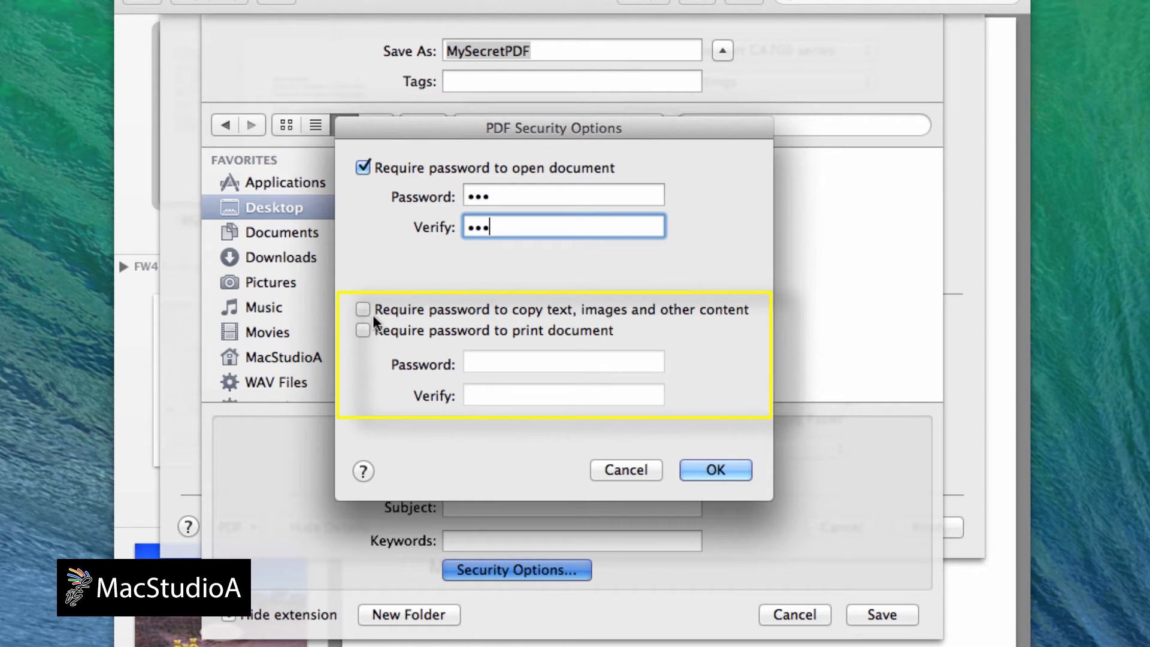
mouse_move(366, 348)
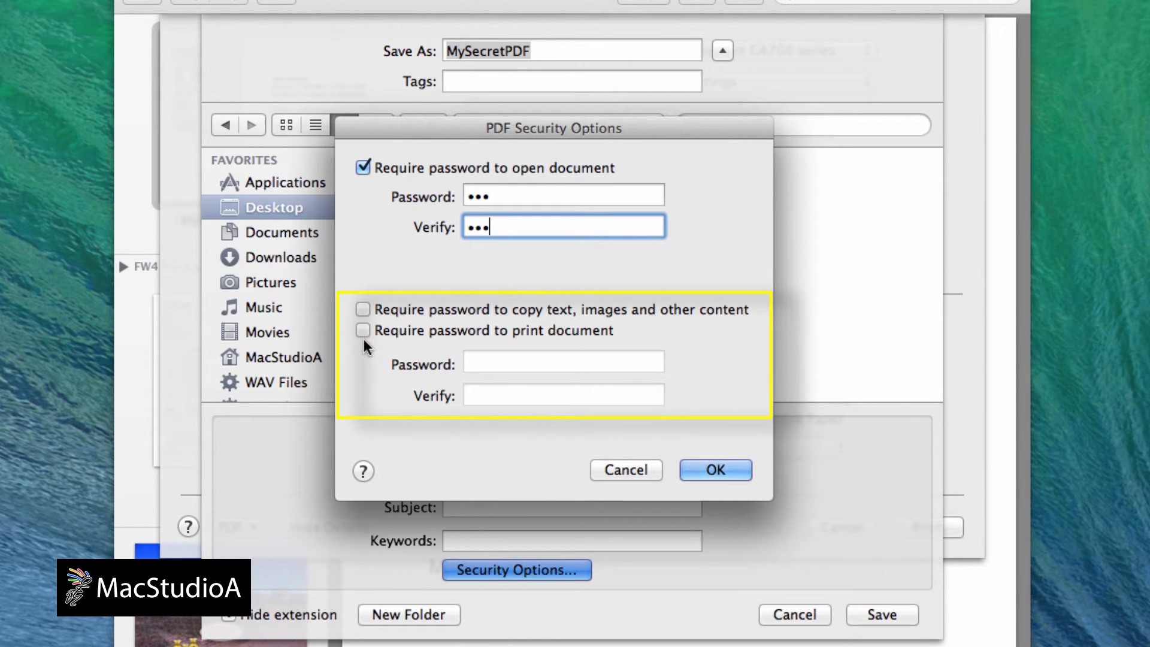
mouse_move(369, 338)
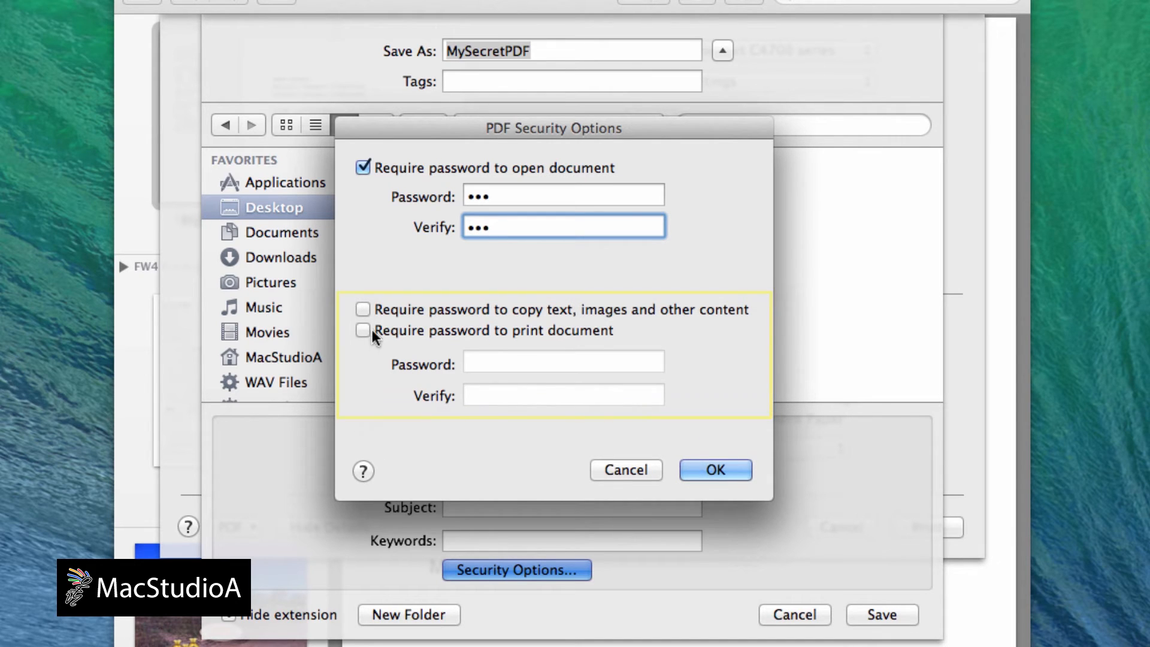
mouse_move(714, 470)
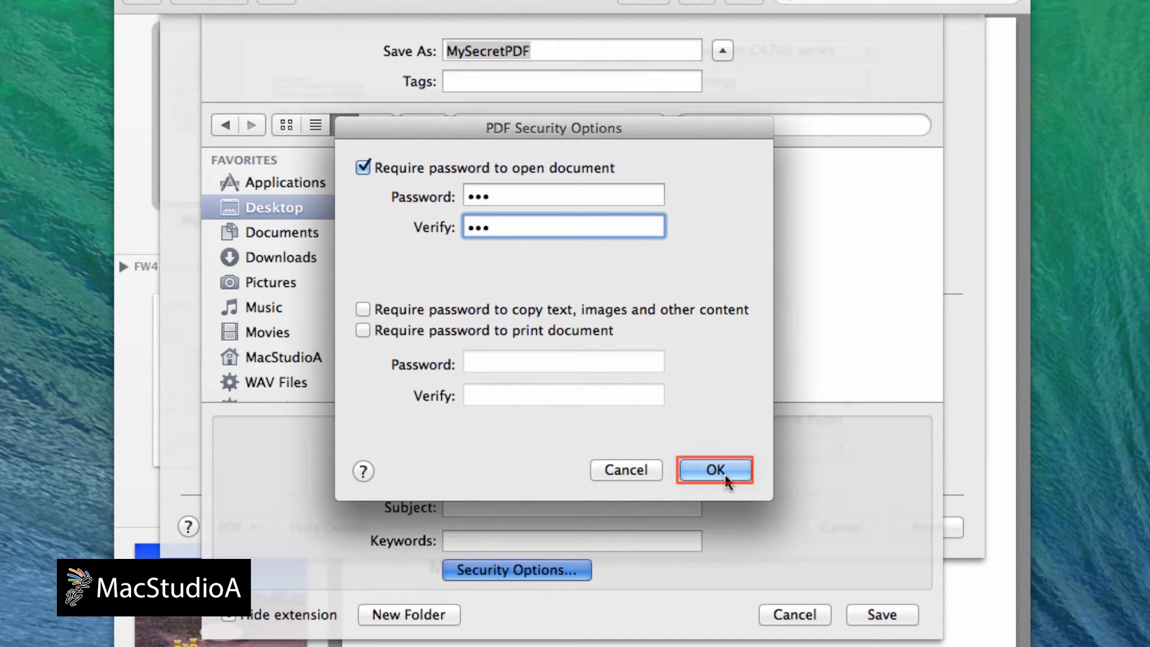
- Save the protected PDF as MySecretPDF on the Desktop, replacing the existing file
click(713, 469)
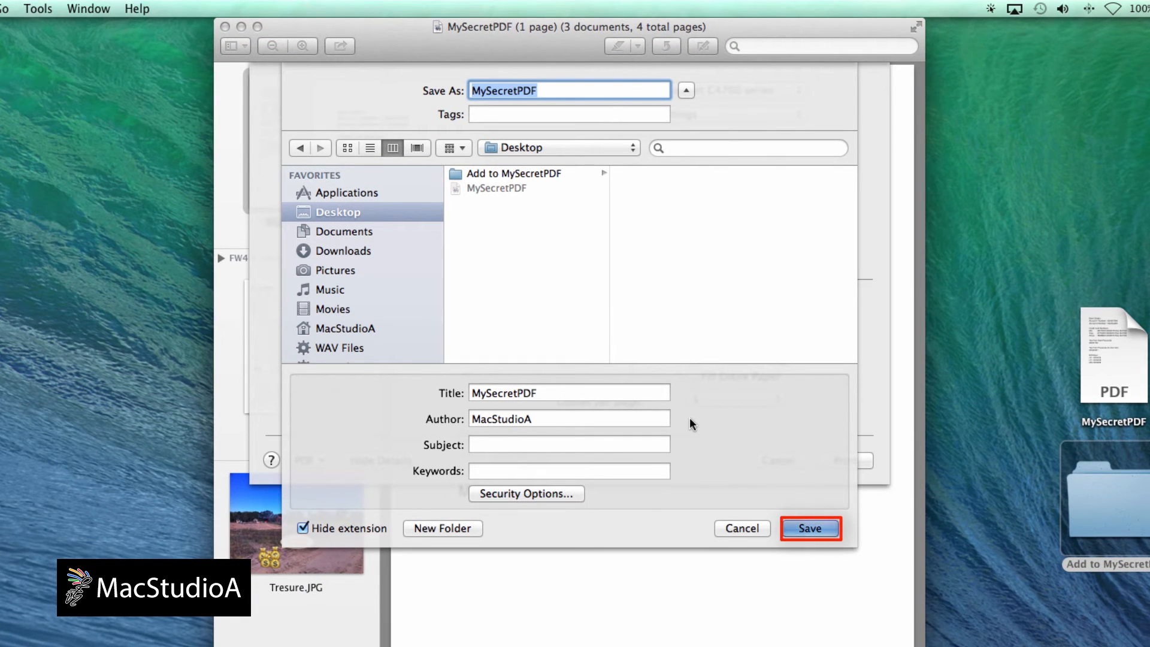
click(810, 529)
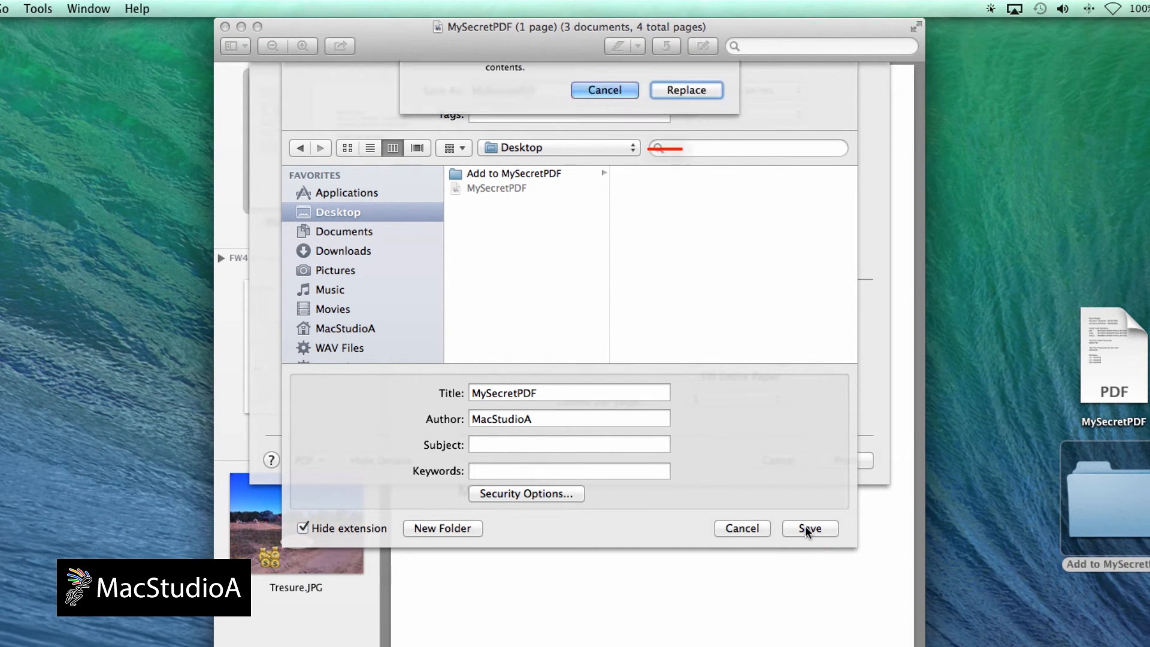
click(809, 528)
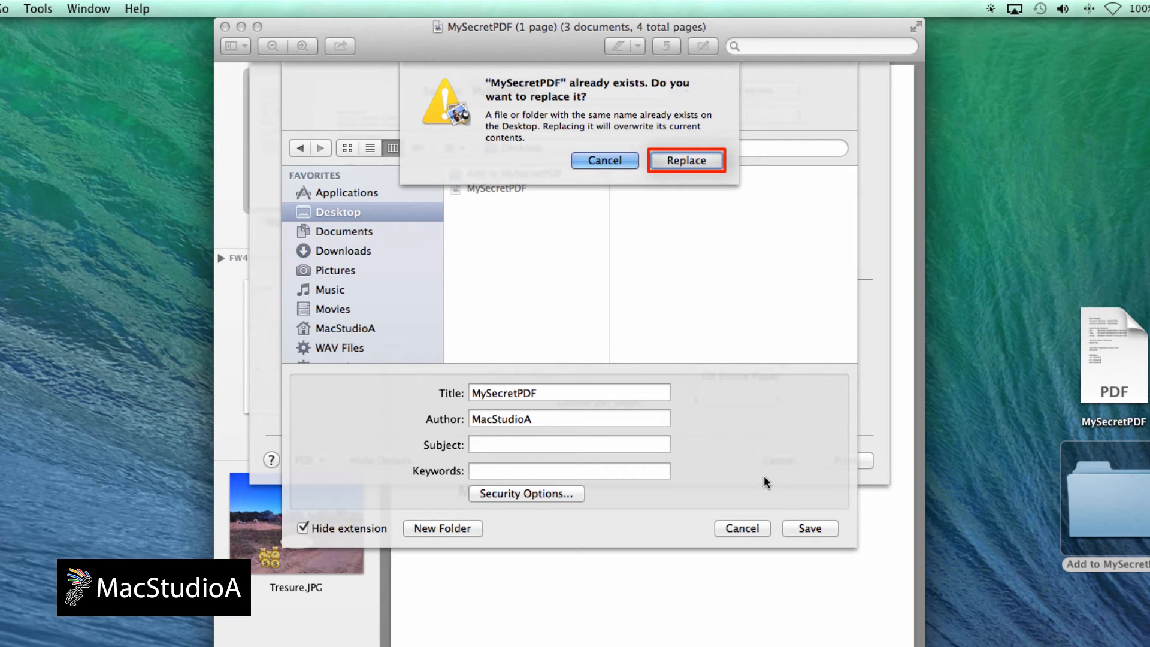
click(685, 159)
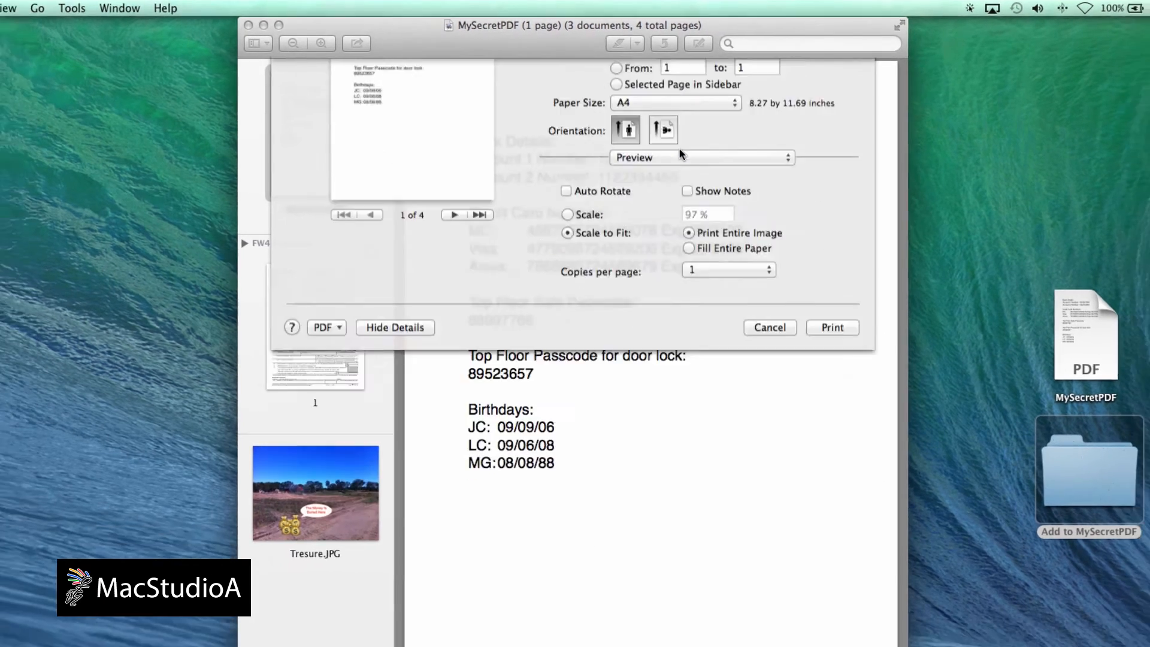
click(769, 327)
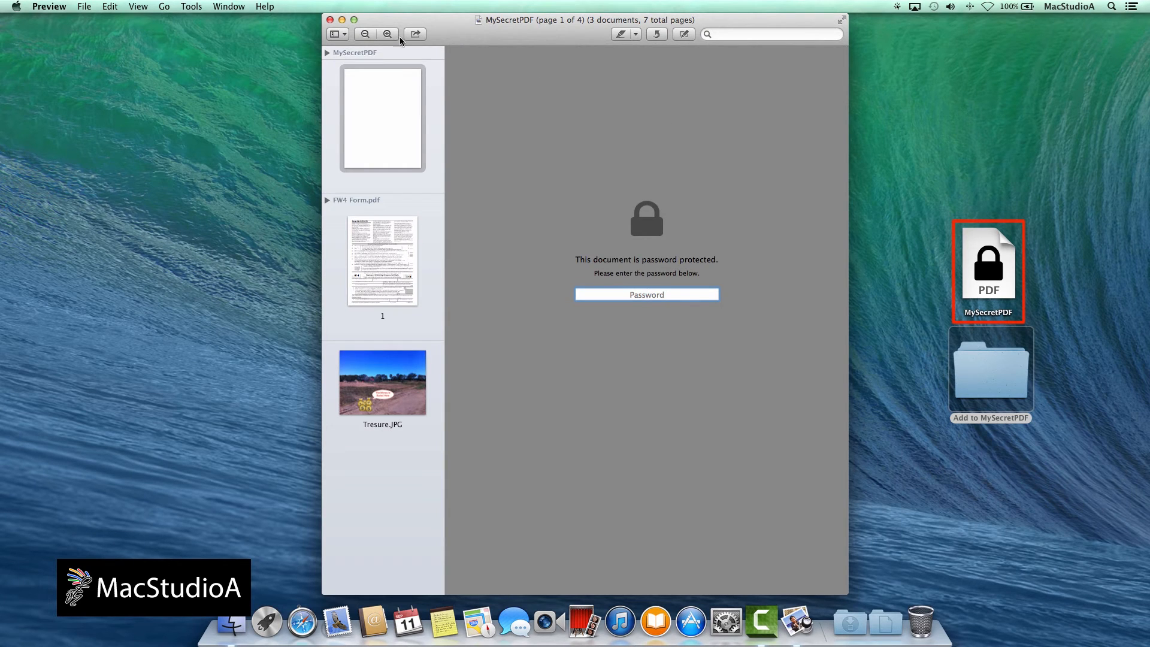
- Close the locked document window, returning to the desktop
click(330, 21)
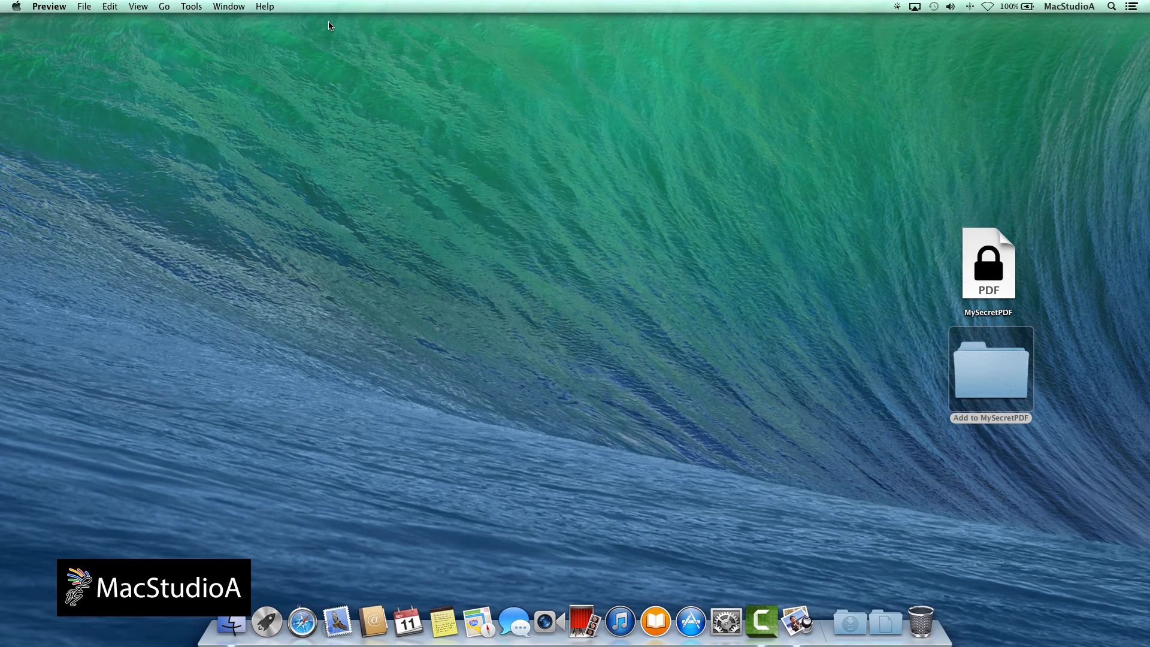
mouse_move(980, 373)
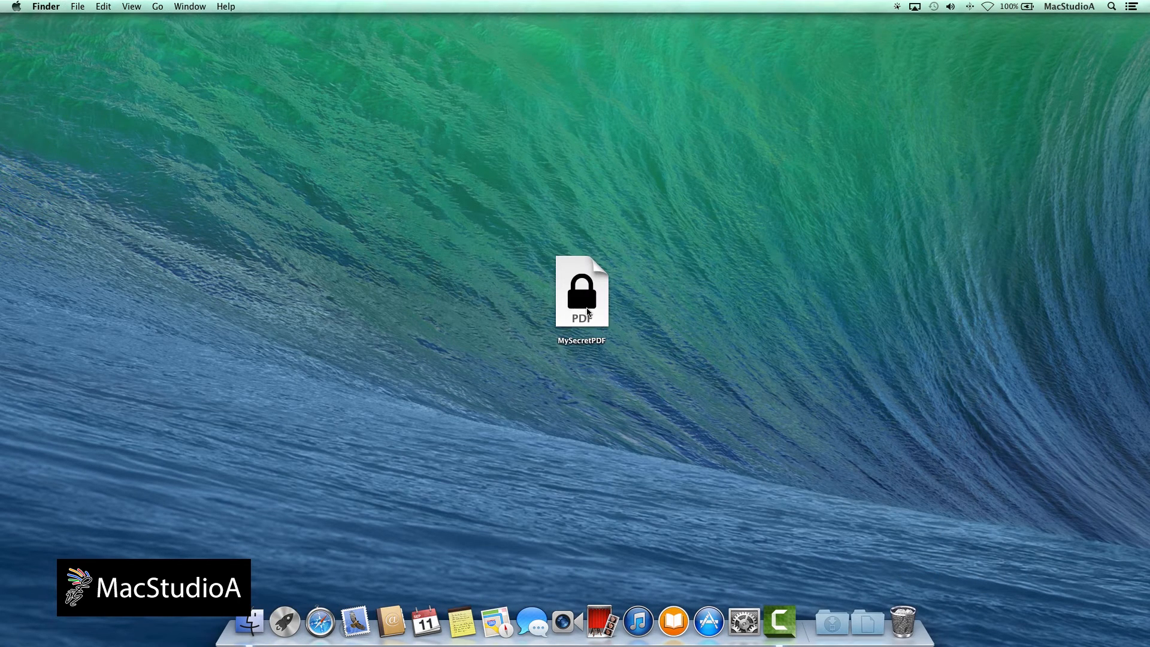
- Unlock MySecretPDF with its password and show page 2, the W-4 form, via thumbnails
double_click(581, 291)
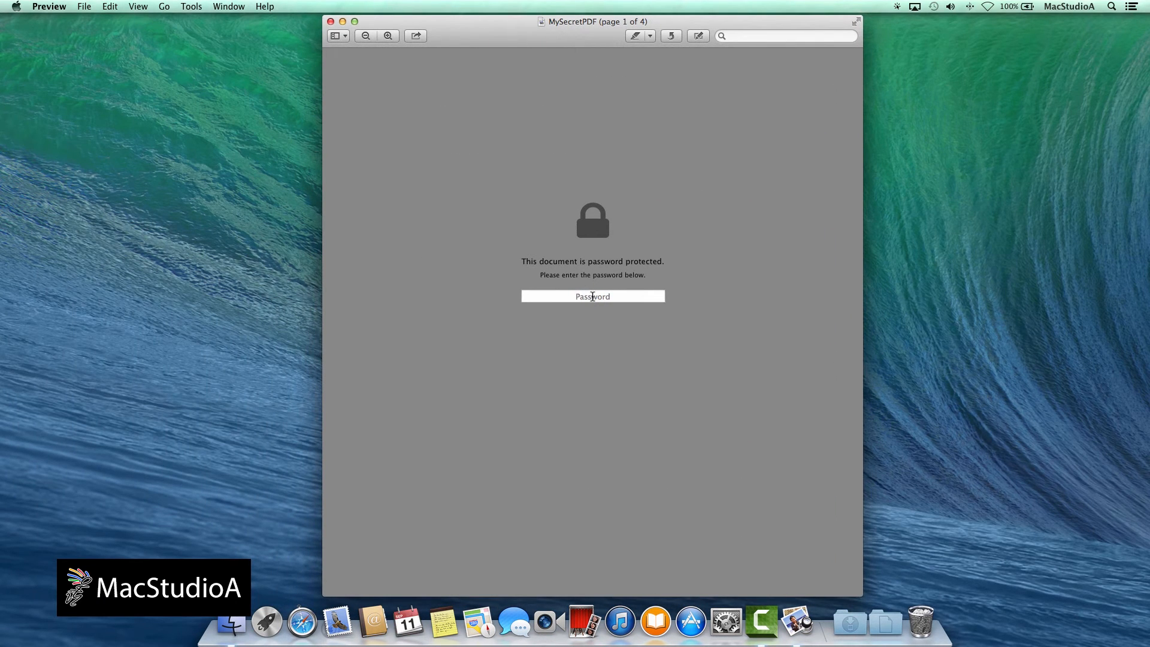
click(591, 296)
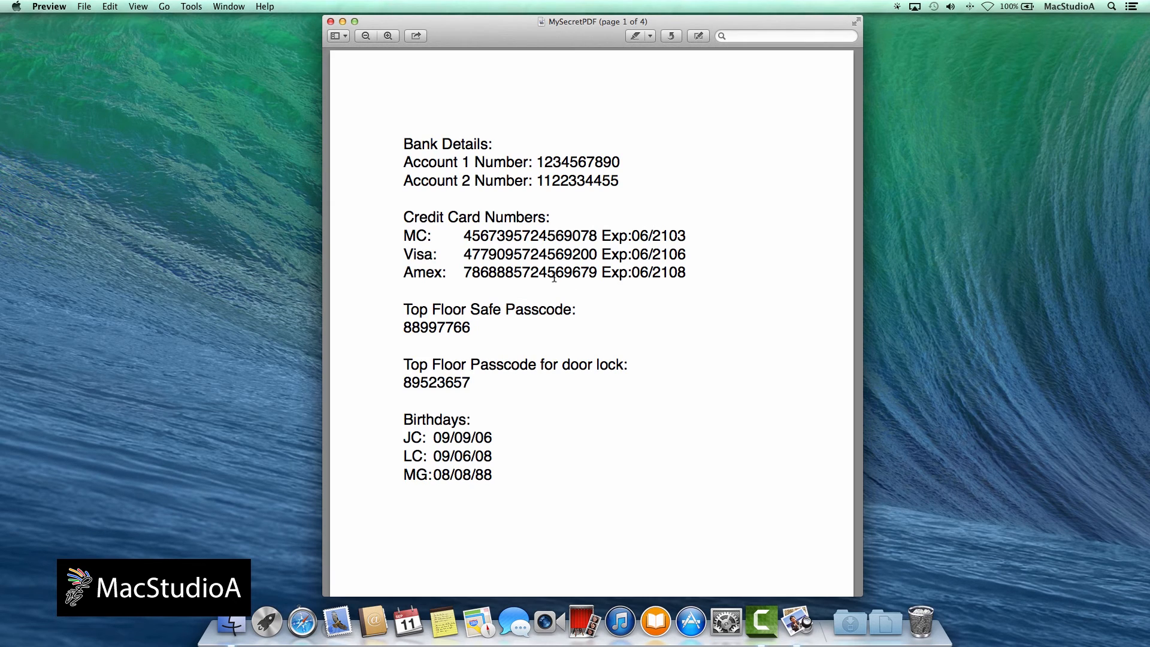
click(336, 35)
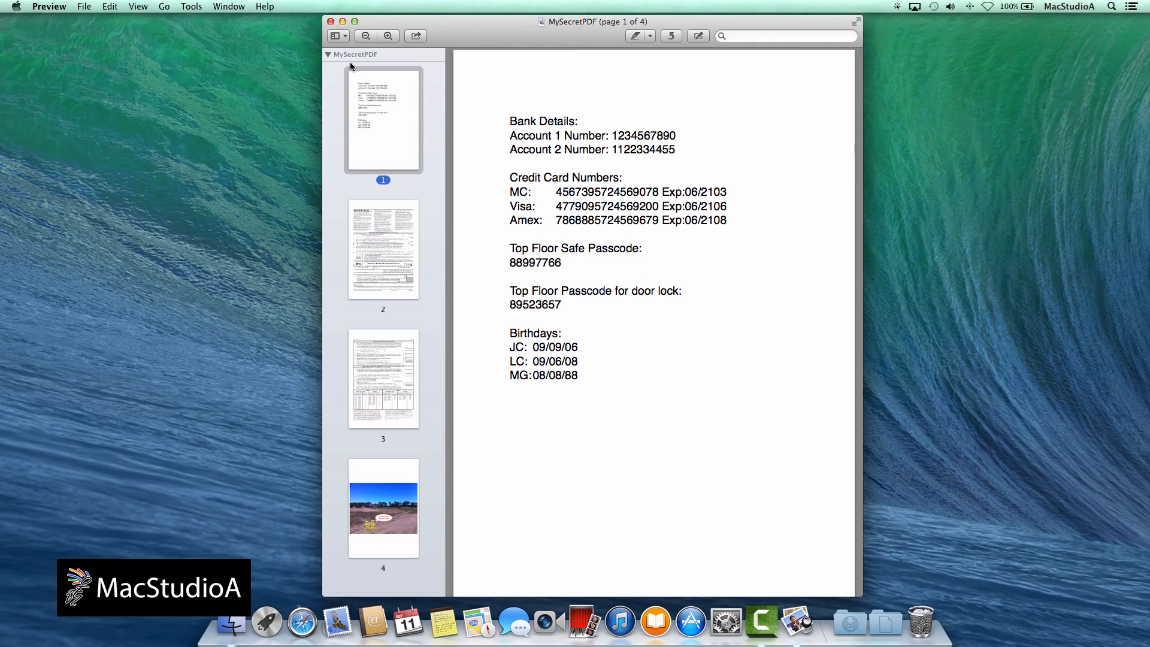
click(384, 249)
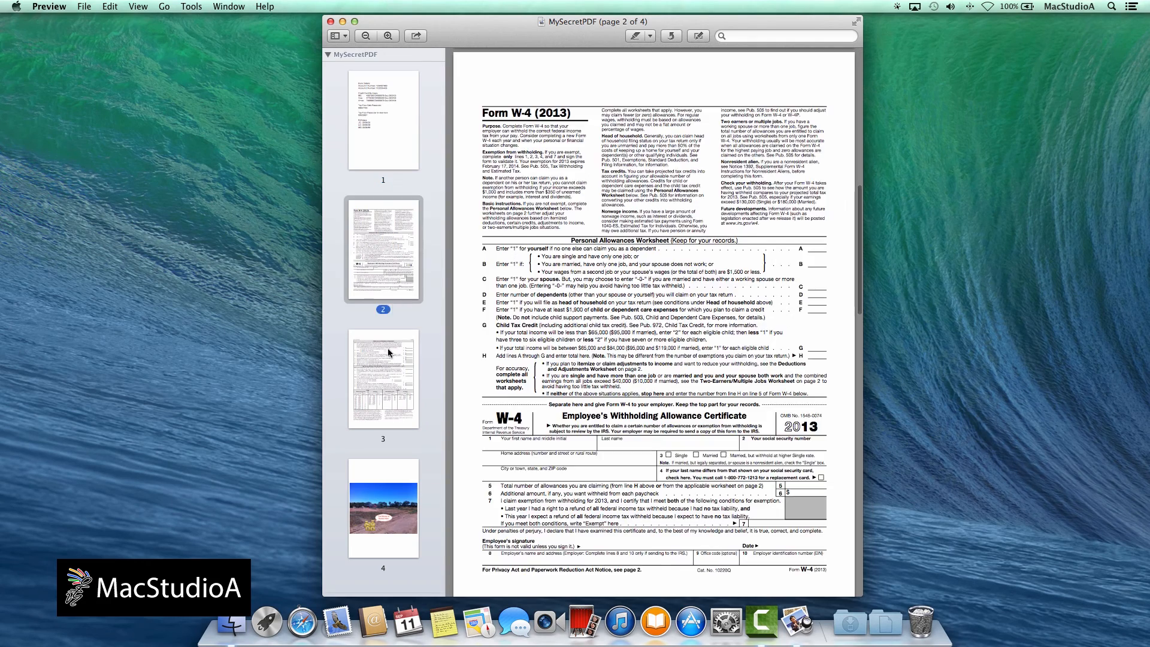